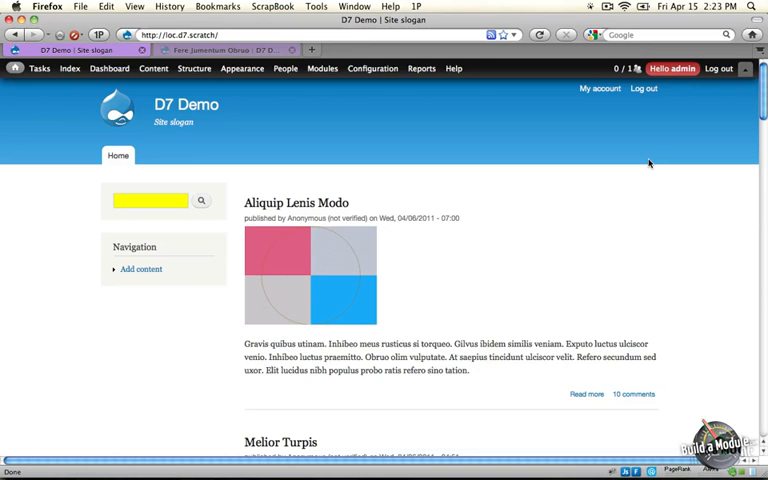
{"action": "mouse_move", "coordinate": [415, 107]}
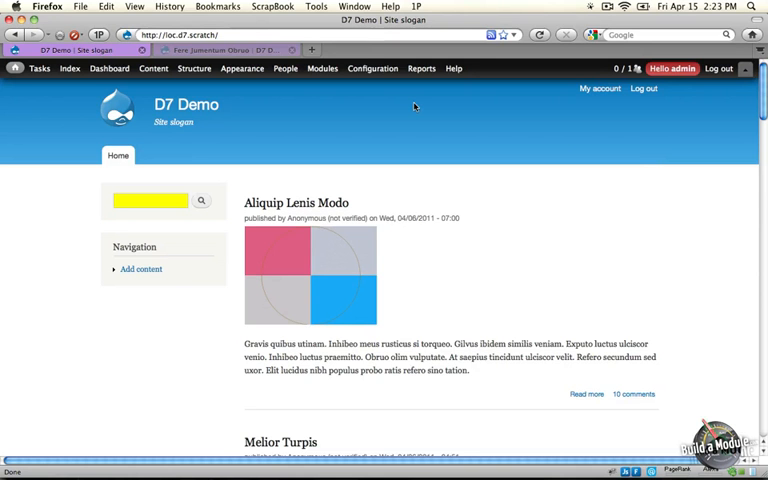
- Open the Build a Theme Override Examples theme settings from Appearance > List
{"action": "left_click", "coordinate": [242, 68]}
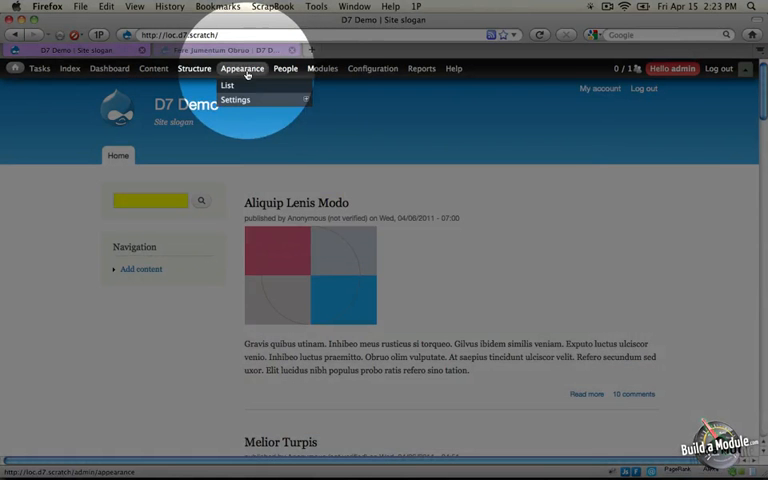
{"action": "left_click", "coordinate": [227, 85]}
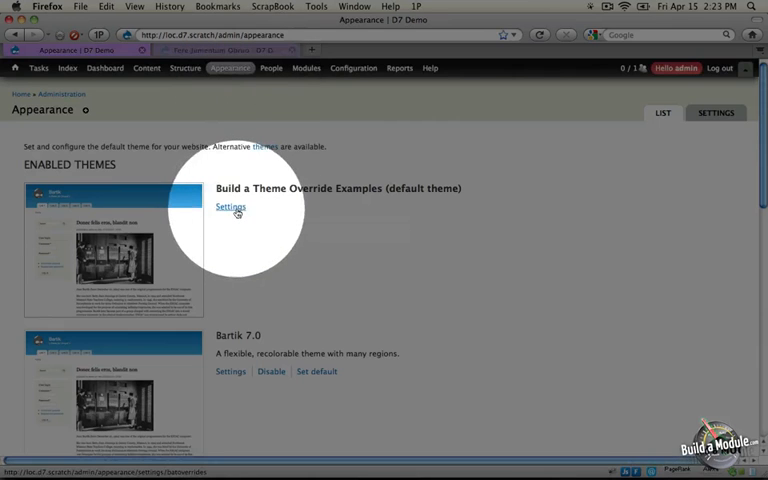
{"action": "left_click", "coordinate": [230, 206]}
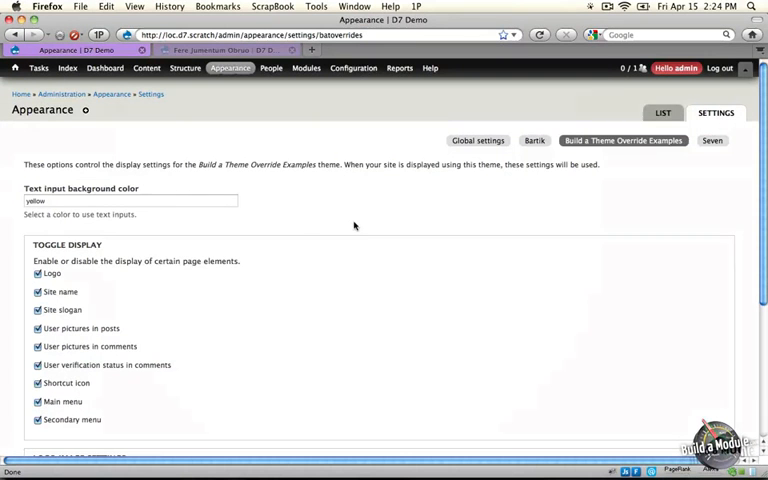
- Switch to Bartik's settings and pick a new Header top colour
{"action": "left_click", "coordinate": [534, 140]}
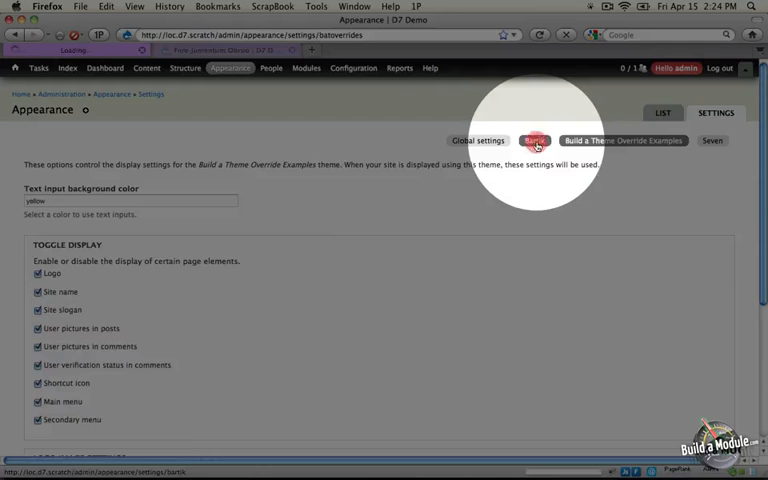
{"action": "left_click", "coordinate": [534, 140]}
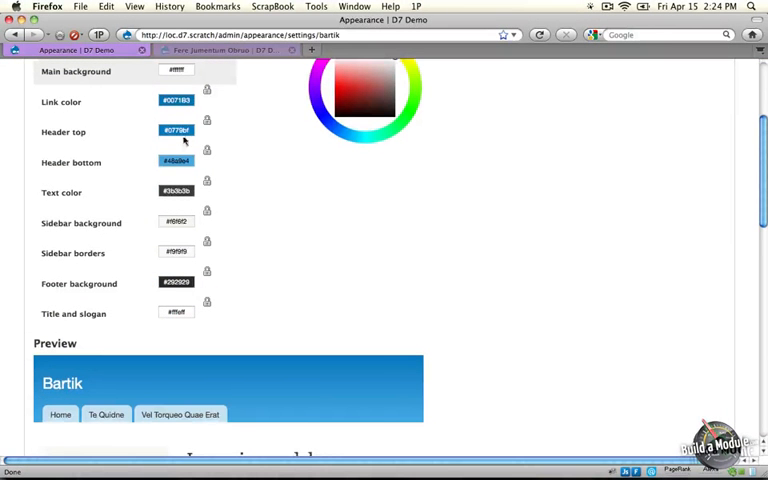
{"action": "left_click", "coordinate": [175, 130]}
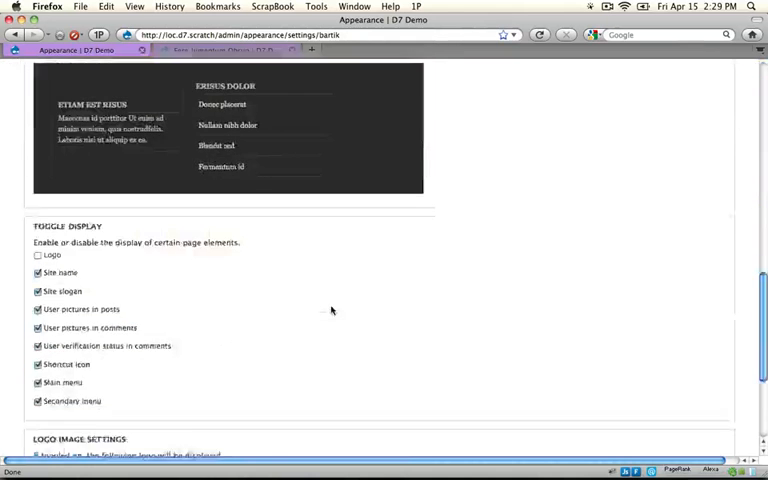
- Save the Bartik configuration with the green #458a53 header top colour
{"action": "scroll", "scroll_direction": "down", "scroll_amount": 3}
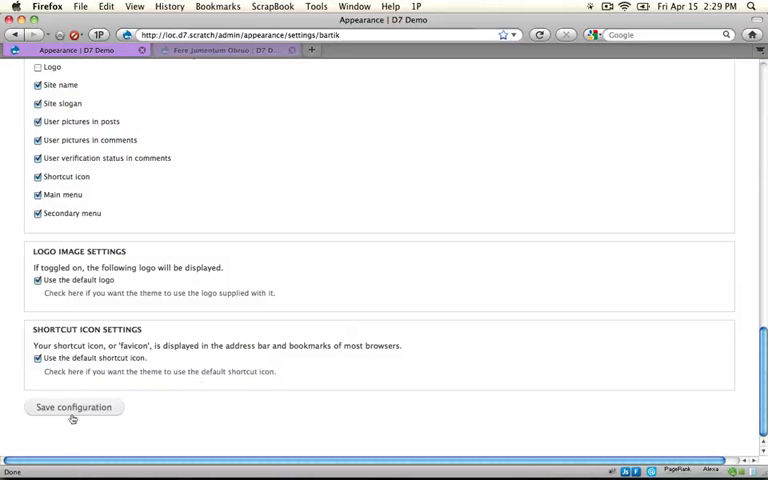
{"action": "left_click", "coordinate": [73, 407]}
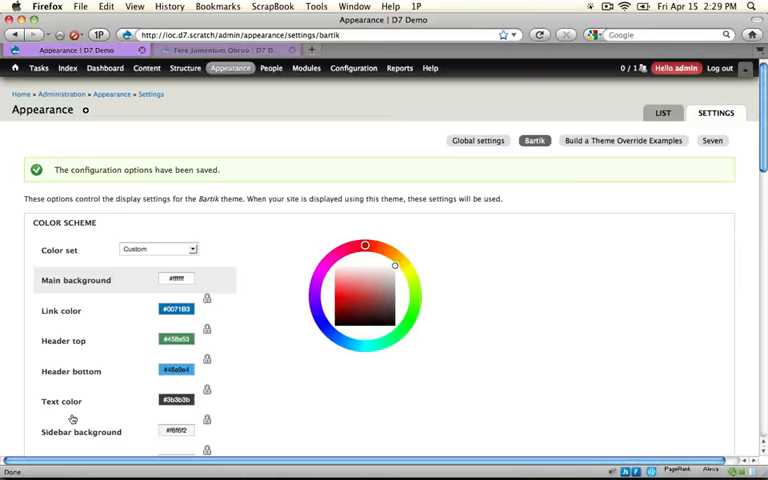
{"action": "mouse_move", "coordinate": [215, 272]}
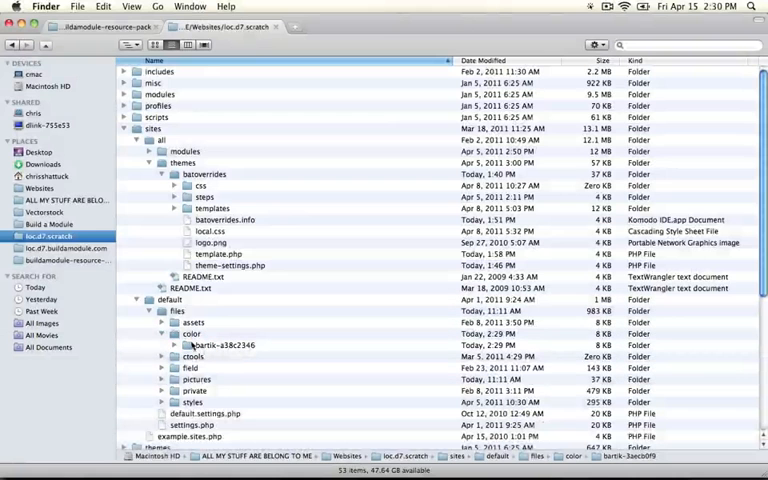
- Expand the bartik-a38c2346 folder under sites/default/files/color in Finder
{"action": "left_click", "coordinate": [175, 345]}
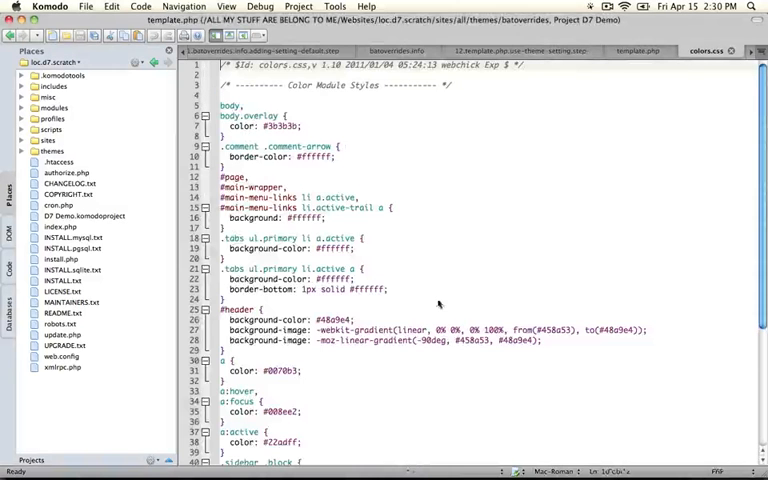
{"action": "scroll", "scroll_direction": "down", "scroll_amount": 3}
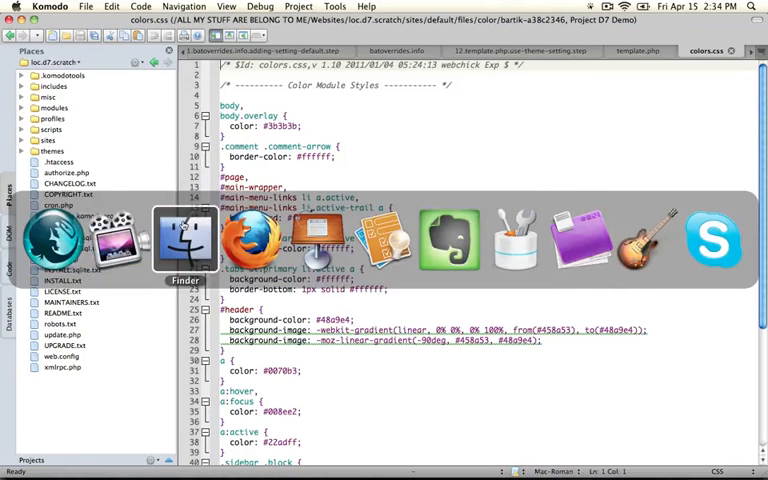
- Back in Finder, expand the top-level themes folder to reveal bartik's subfolders
{"action": "left_click", "coordinate": [185, 240]}
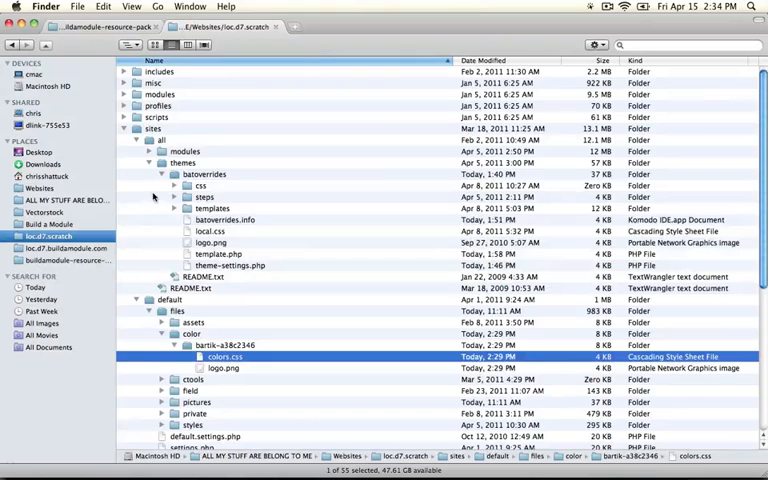
{"action": "scroll", "scroll_direction": "down", "scroll_amount": 3}
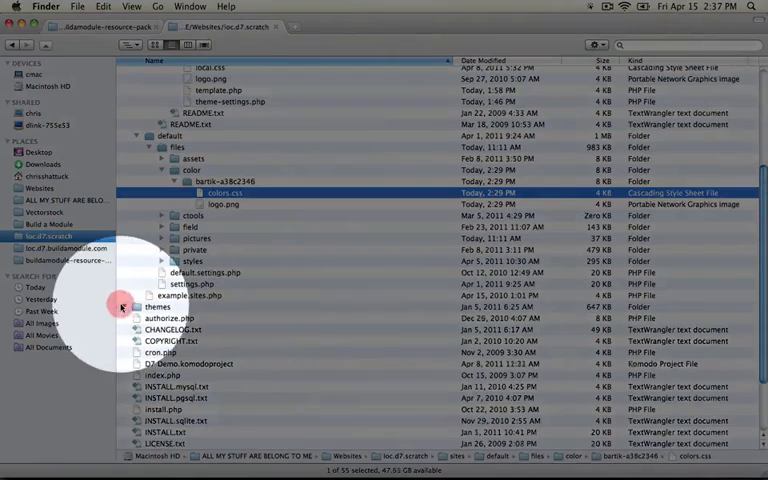
{"action": "left_click", "coordinate": [123, 307]}
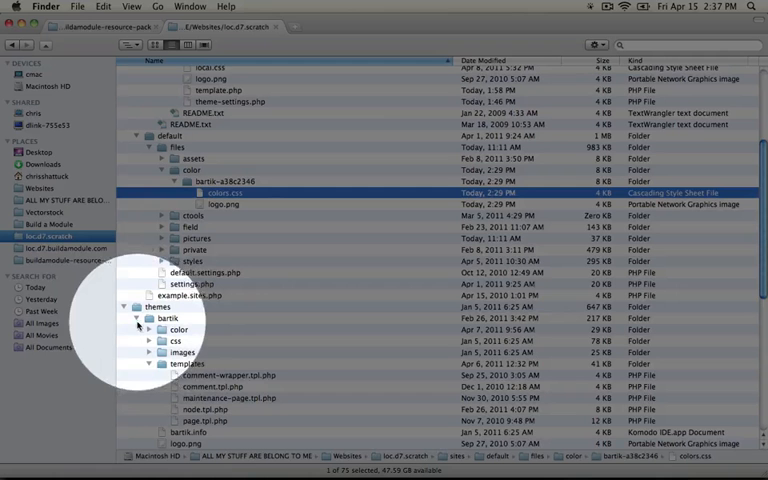